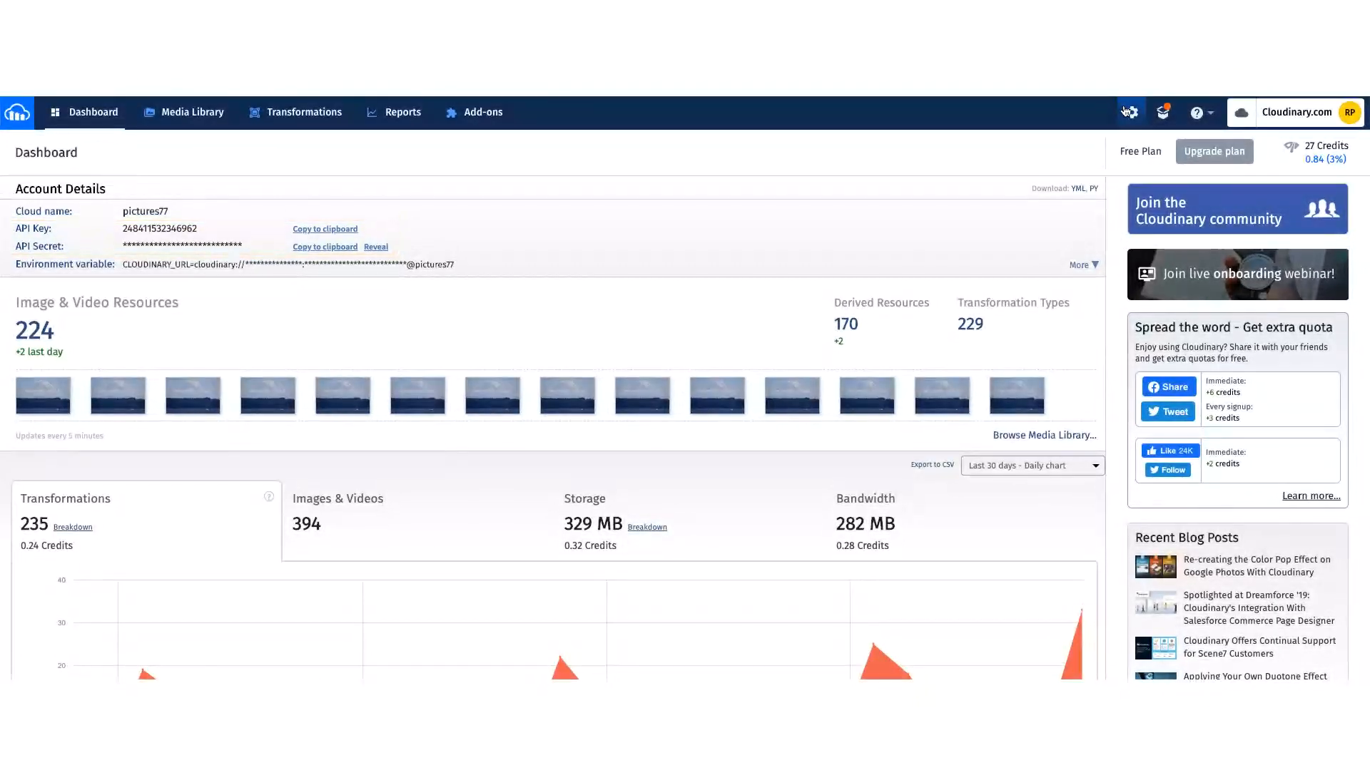
- Show the Upload settings page scrolled to the list of existing upload presets
click(1130, 112)
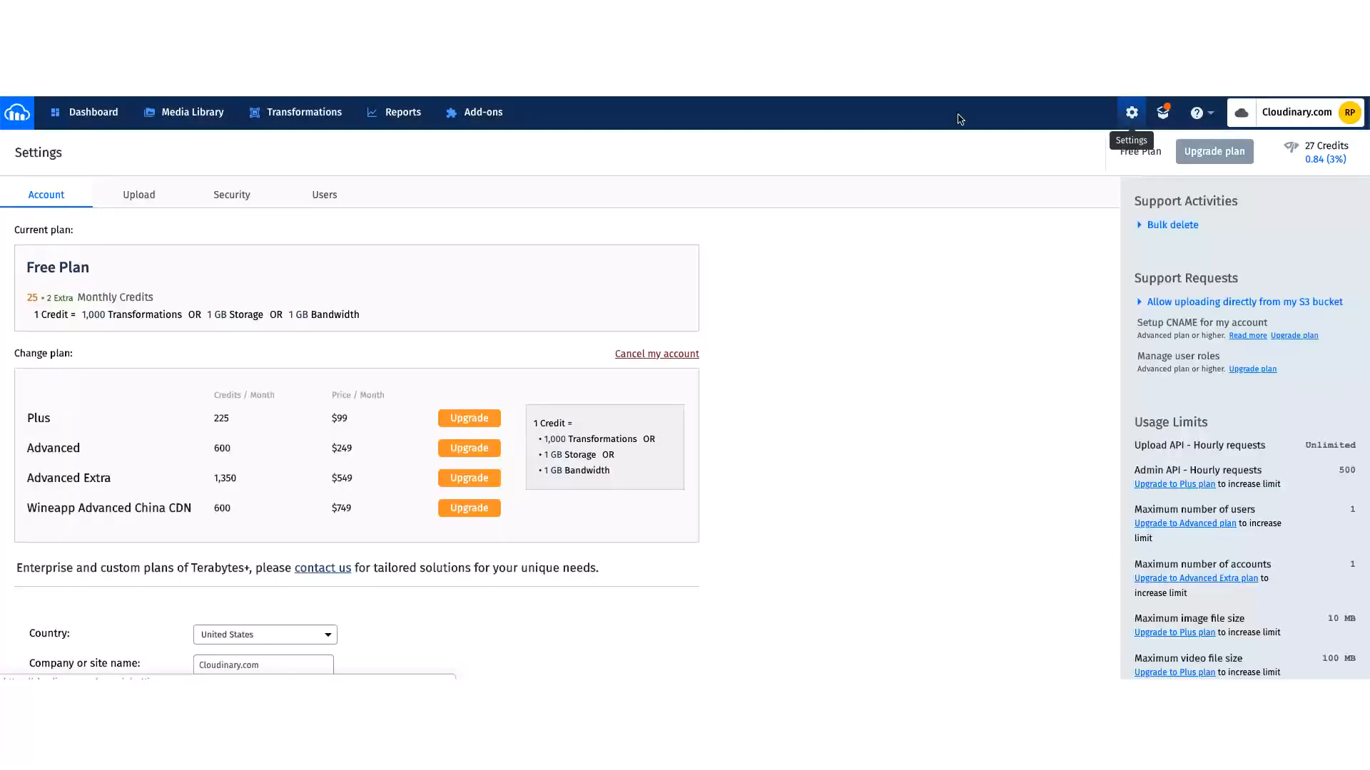
click(138, 194)
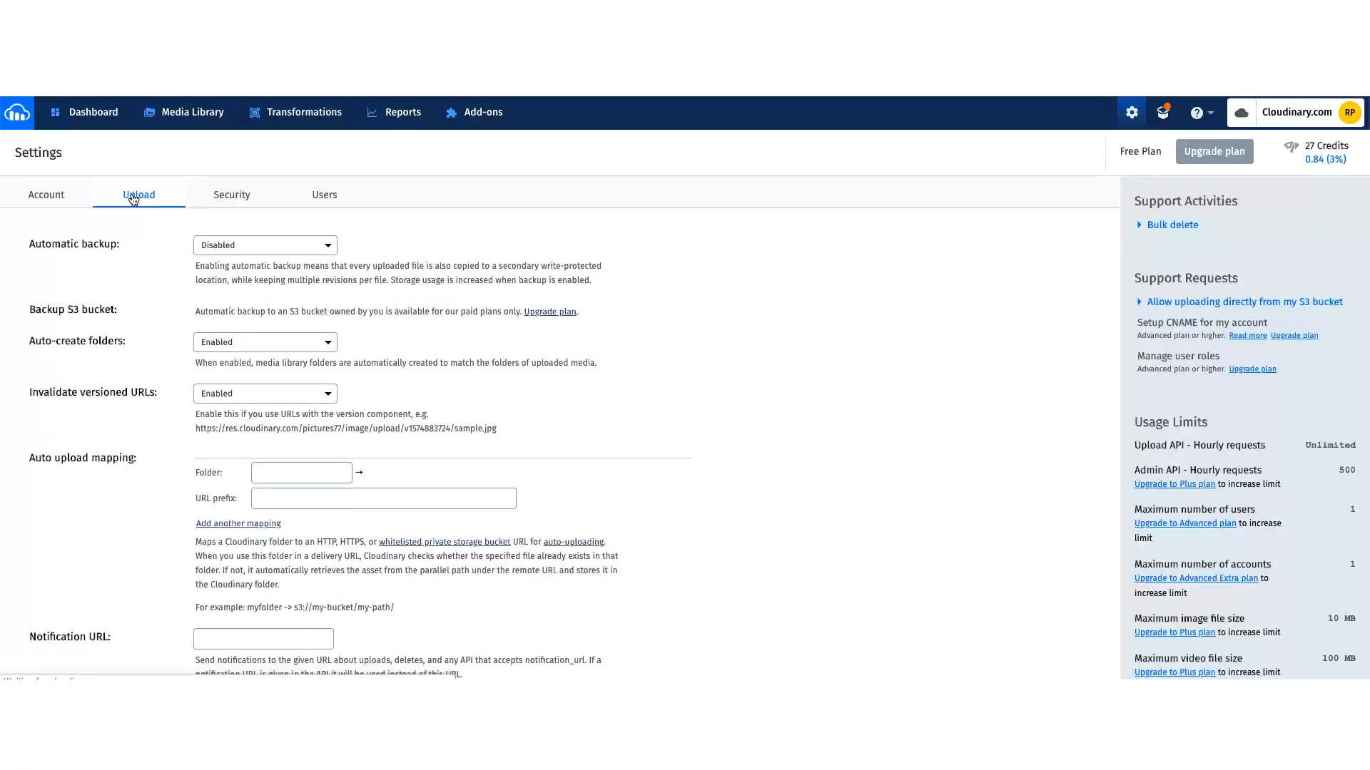
scroll(down, 3)
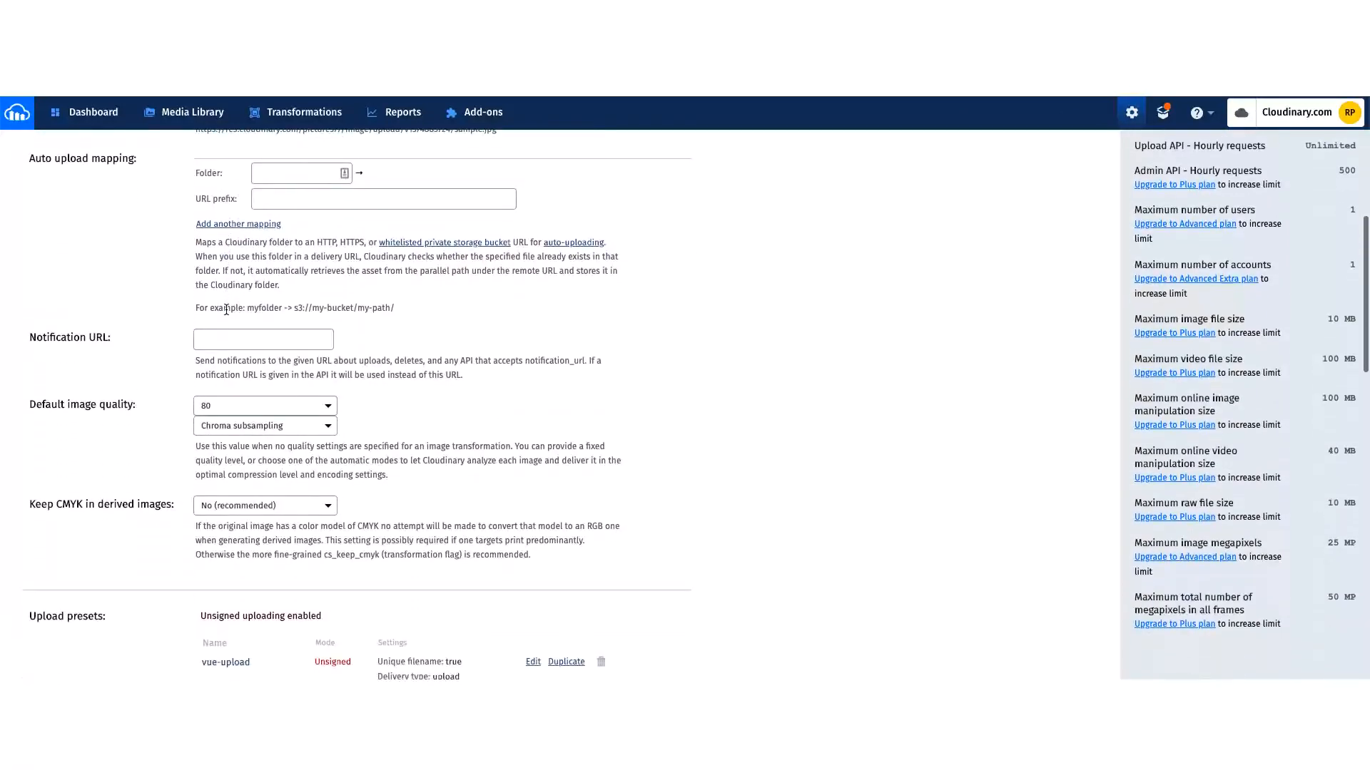
scroll(down, 3)
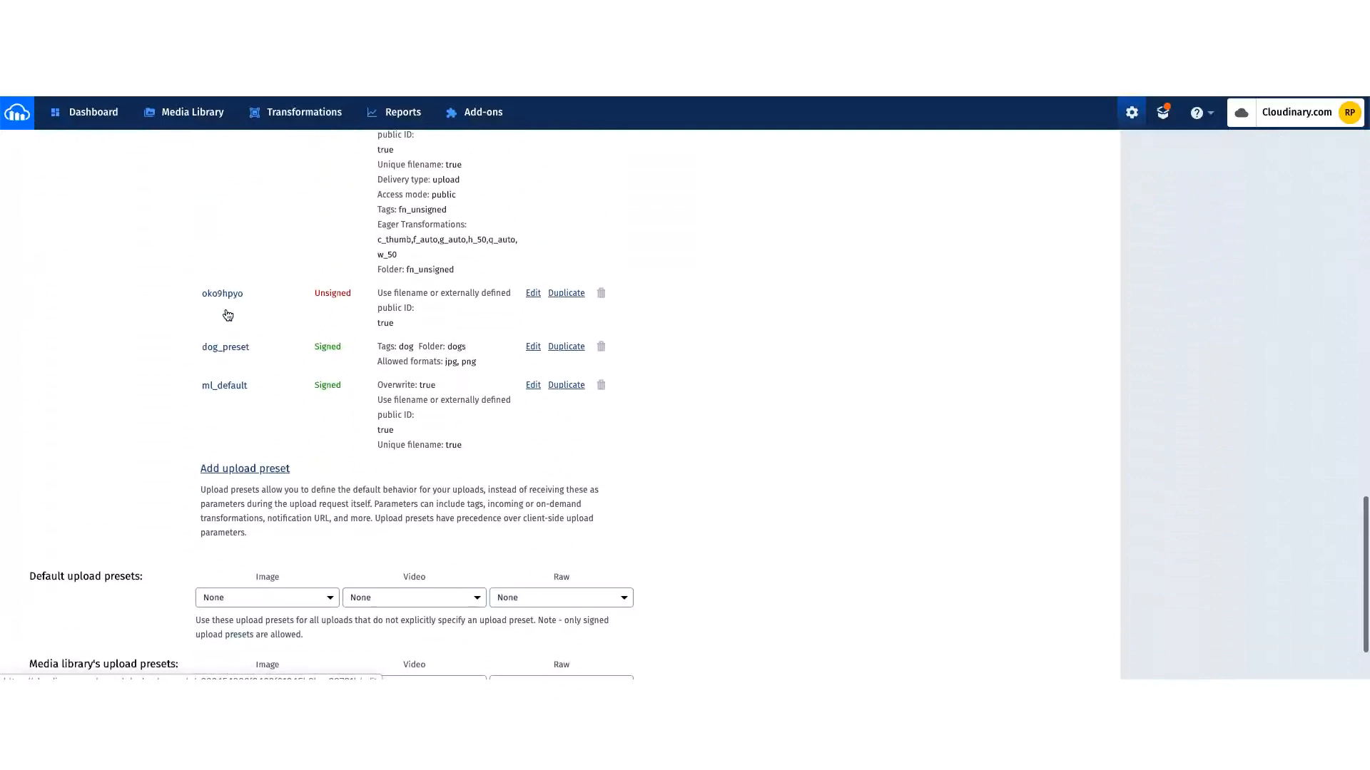
- Add a new upload preset with Signing Mode Unsigned and save it to the presets list
click(244, 468)
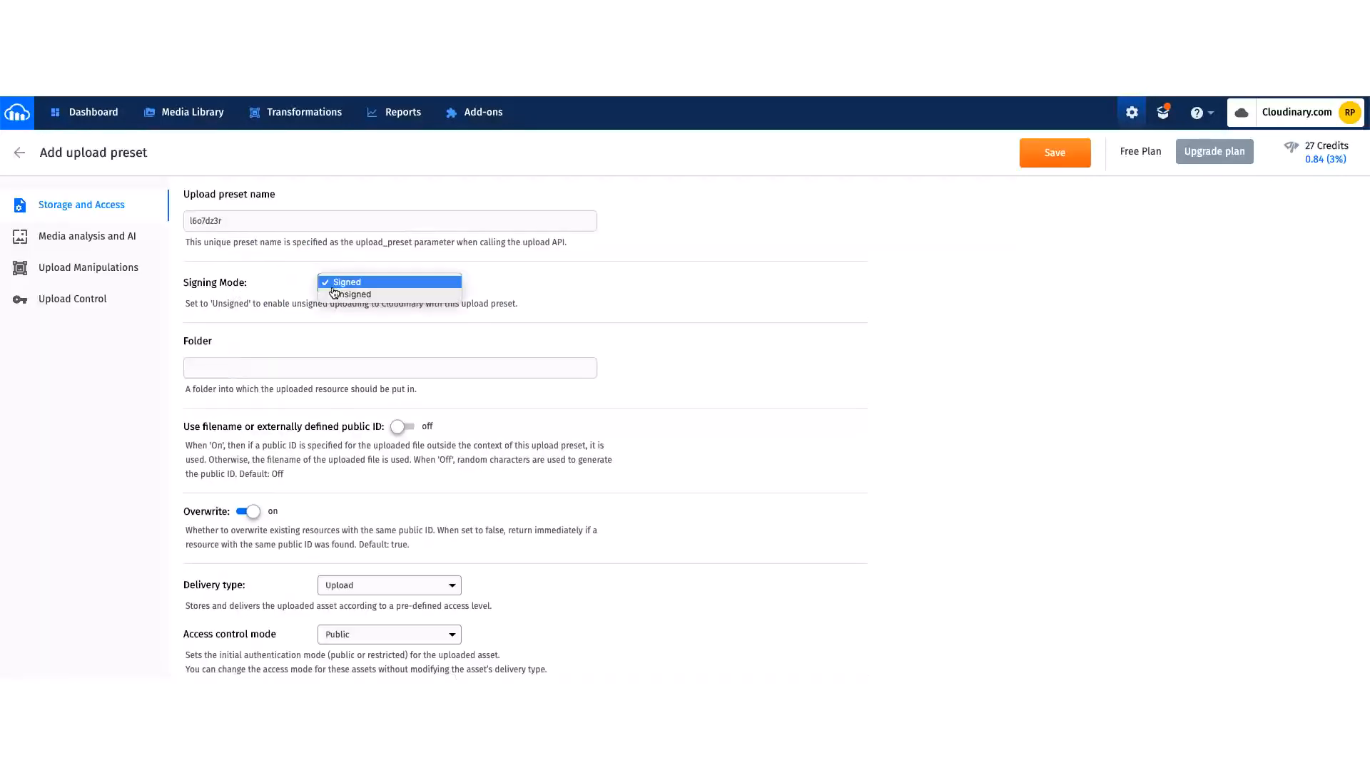
click(348, 293)
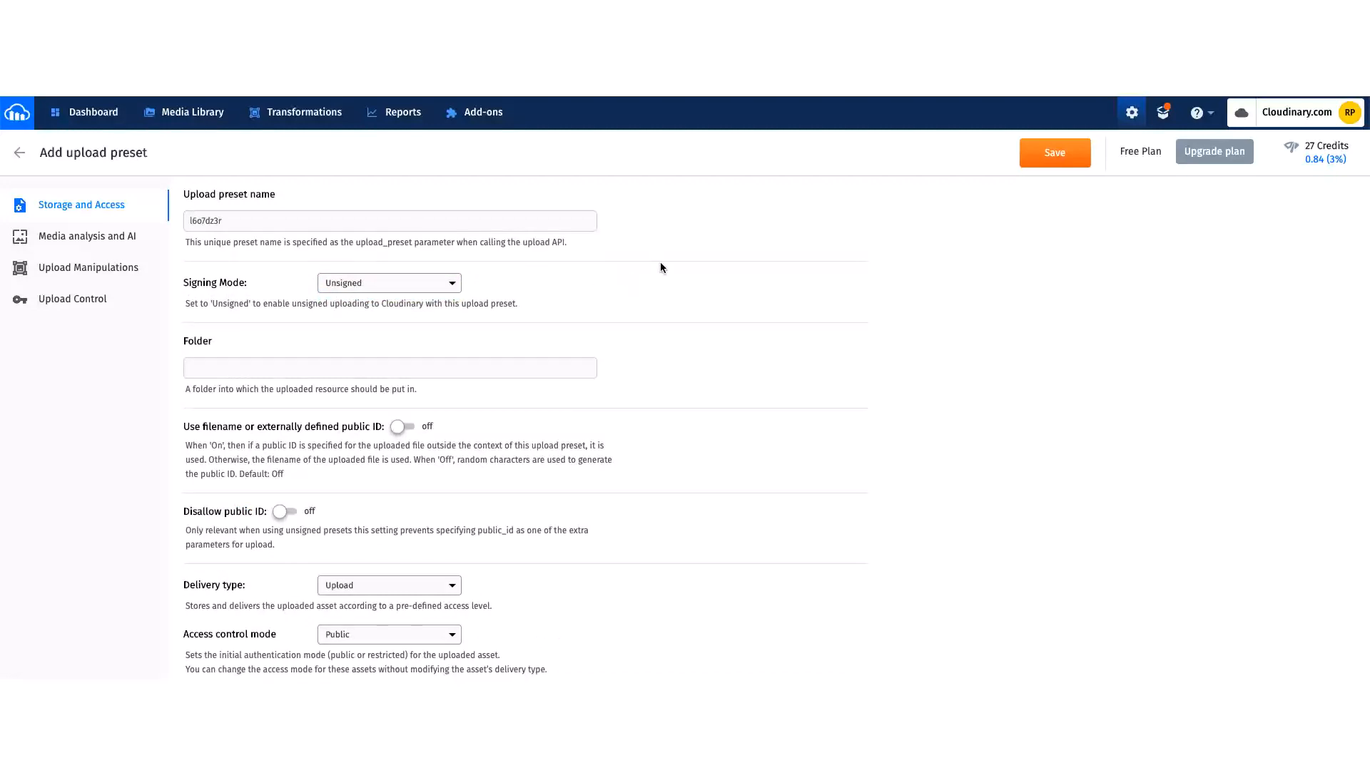
click(1053, 153)
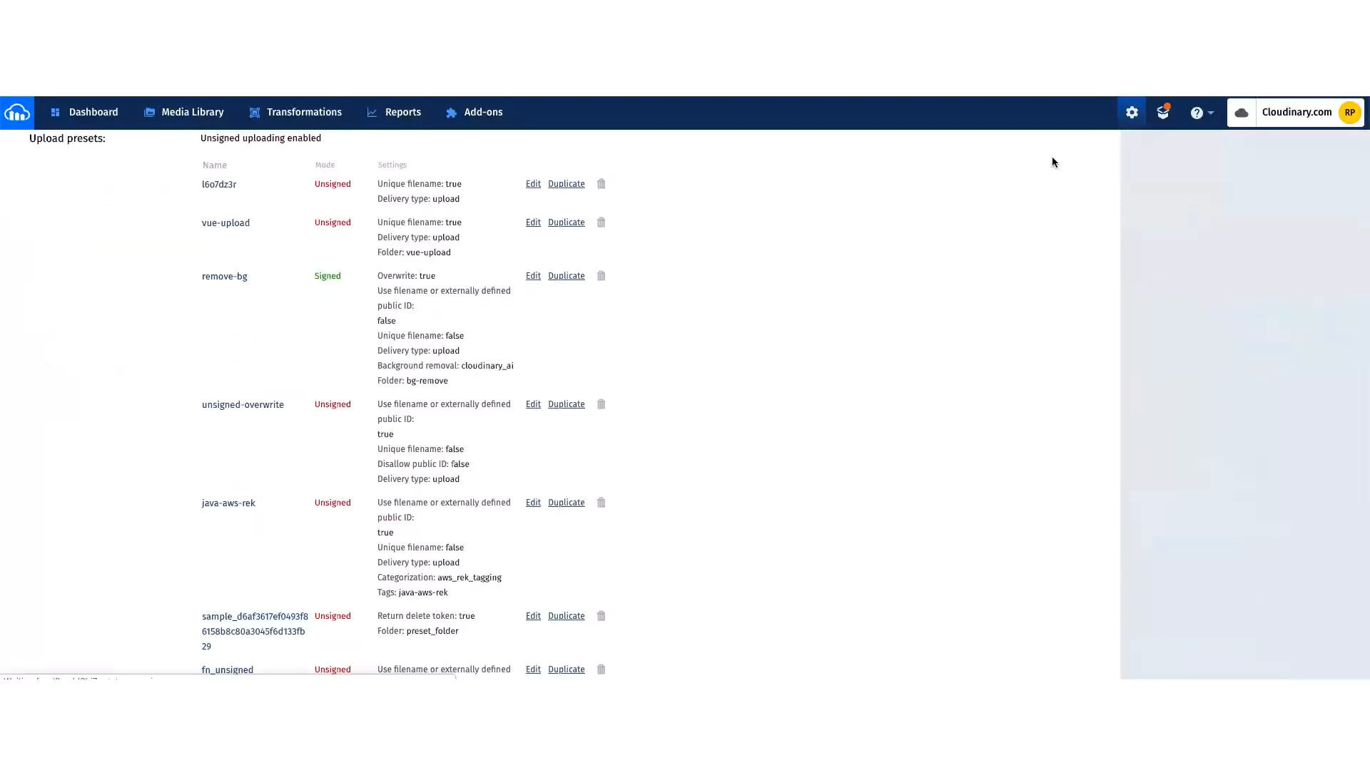
click(304, 33)
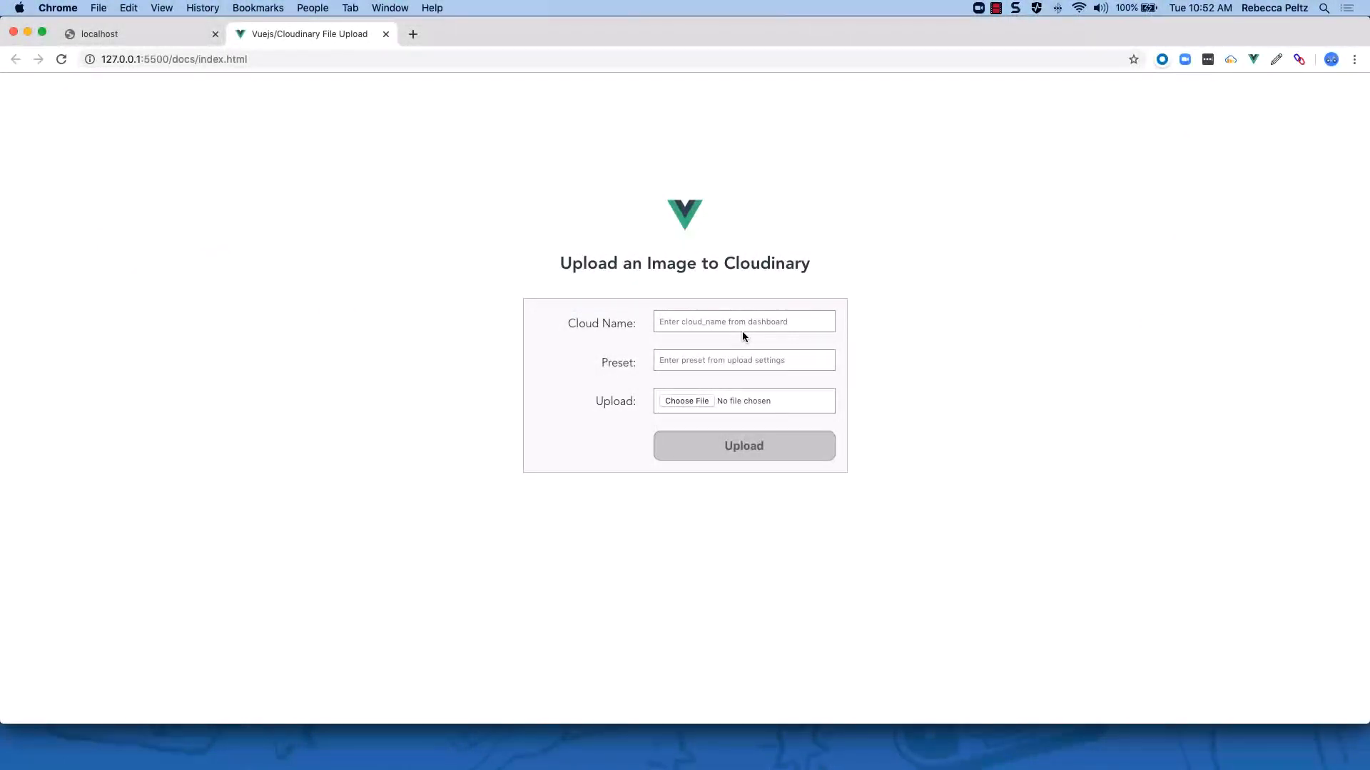
- Fill the form with cloud name pictures77, preset vue-upload and image file mtrainier.jpg
click(744, 321)
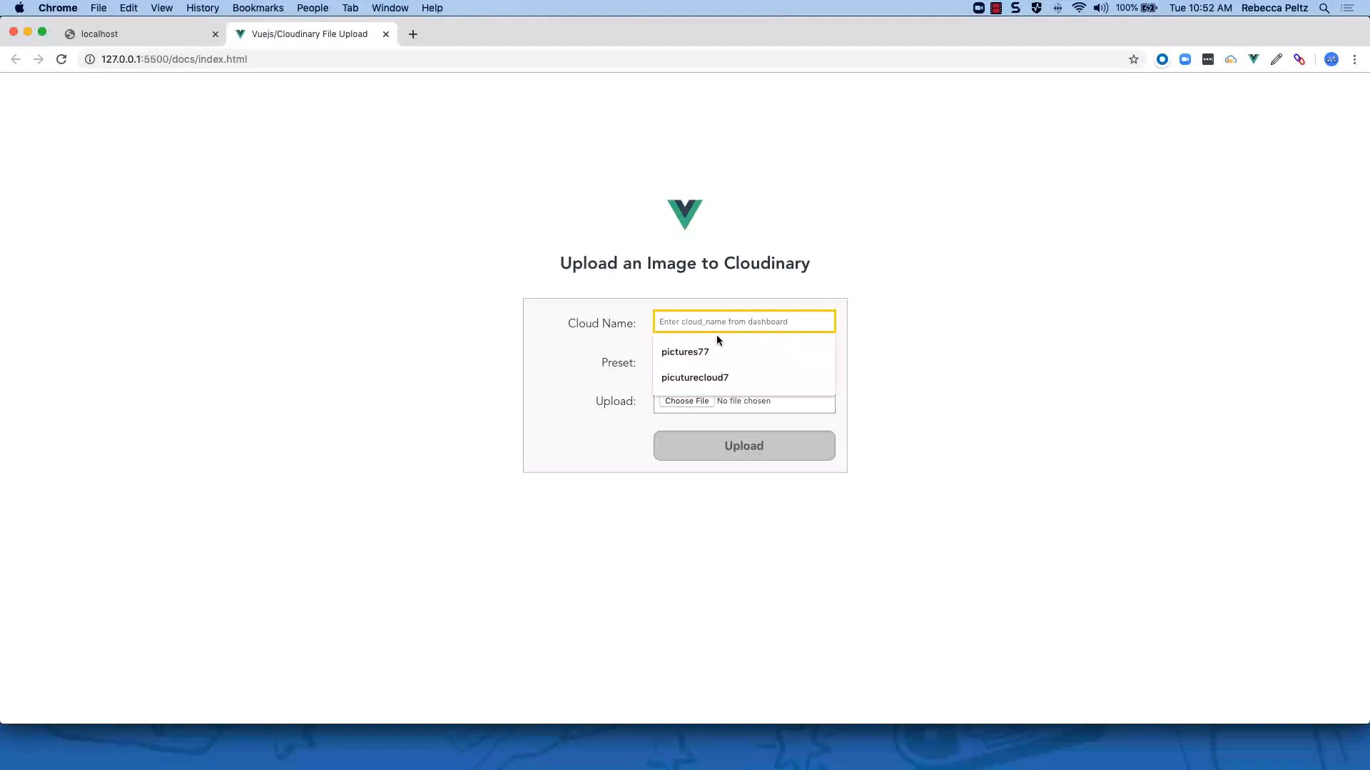
click(685, 352)
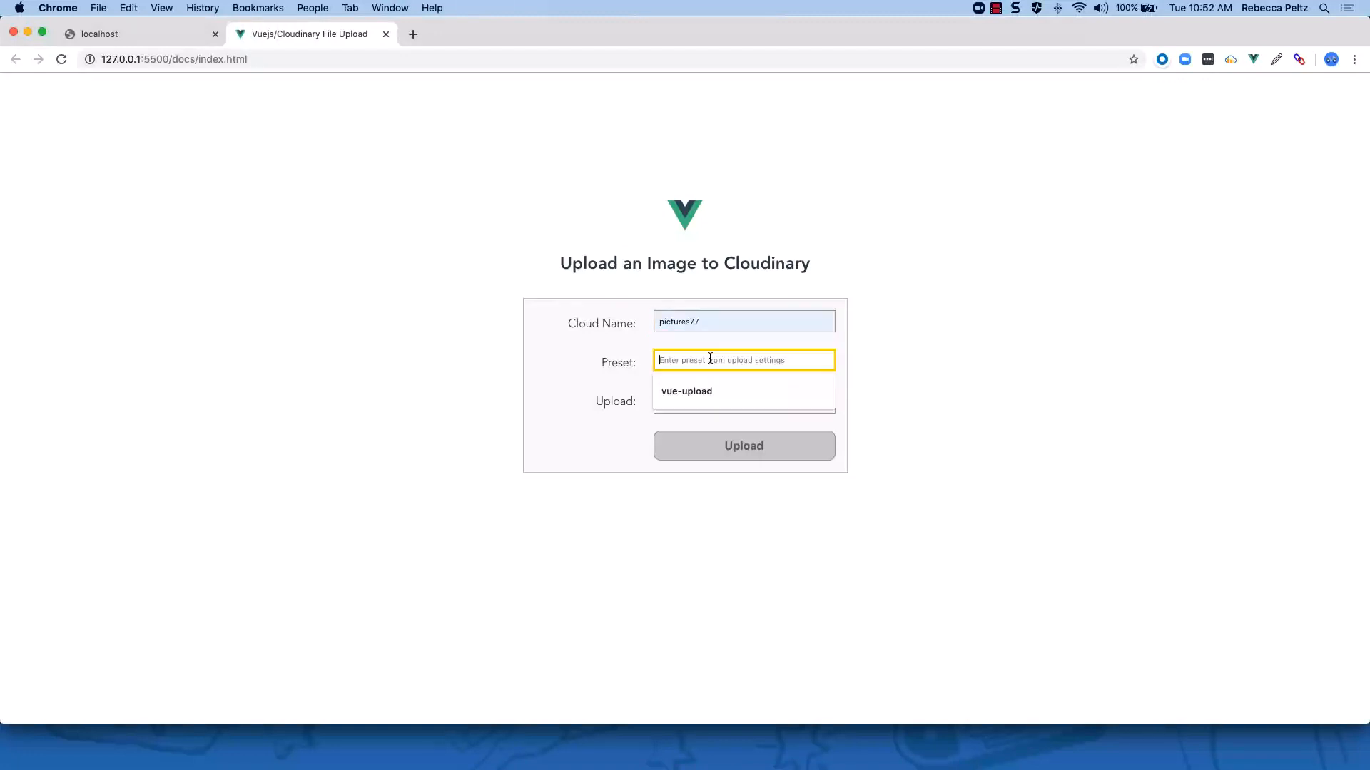
click(688, 391)
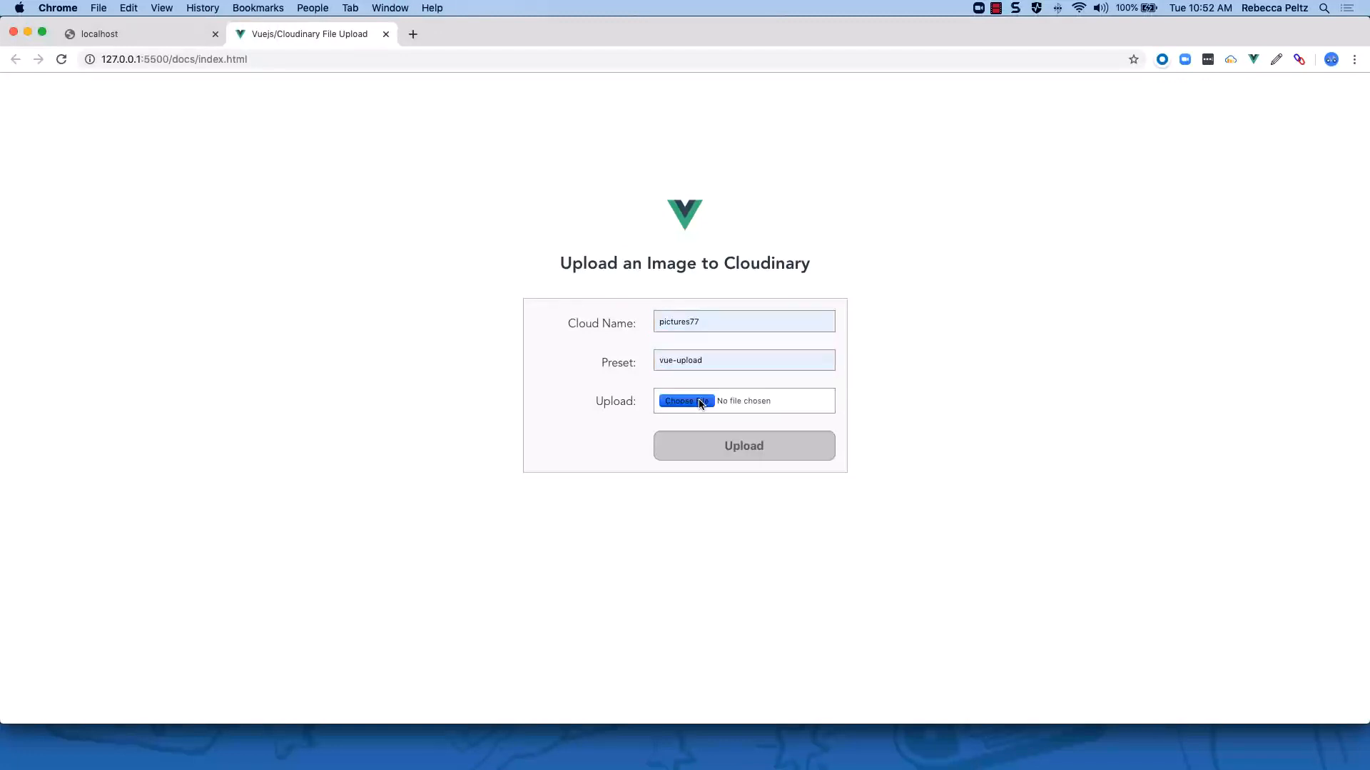
click(685, 401)
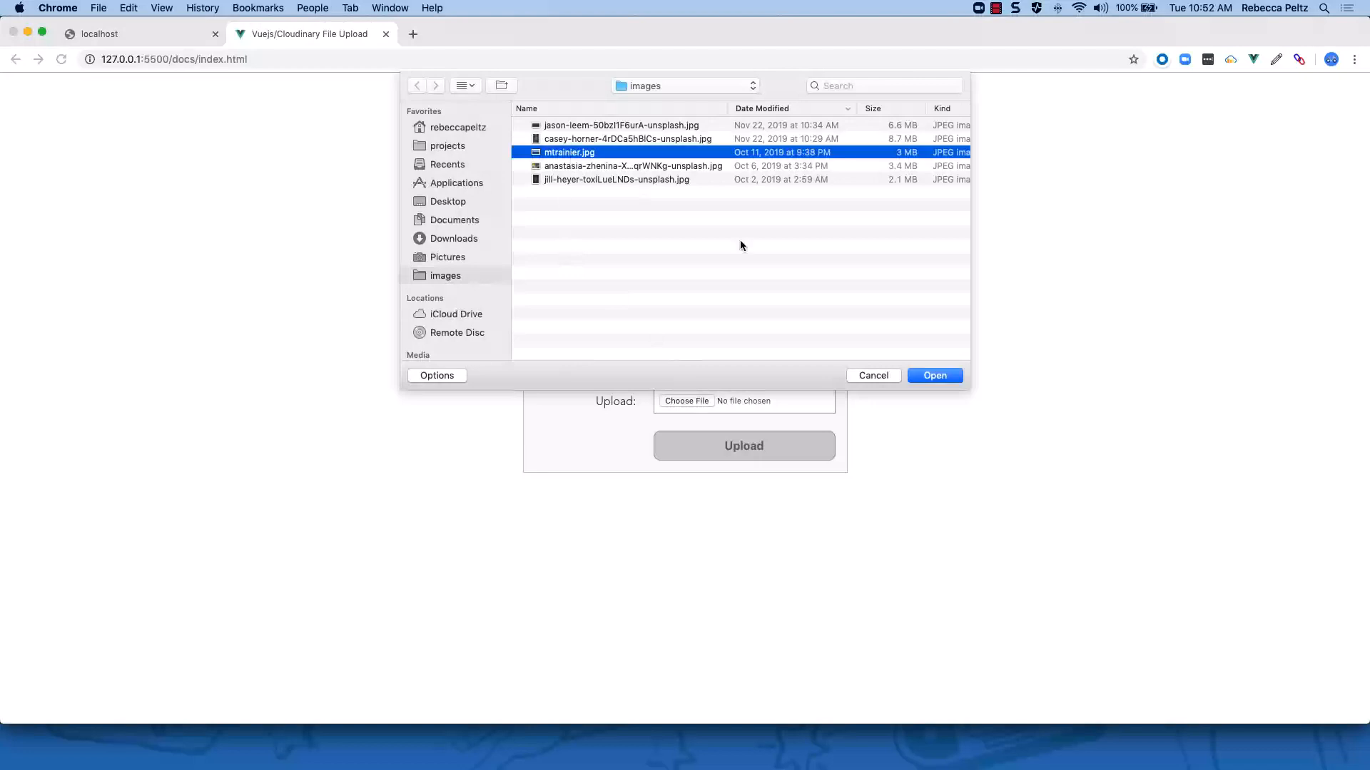
click(933, 375)
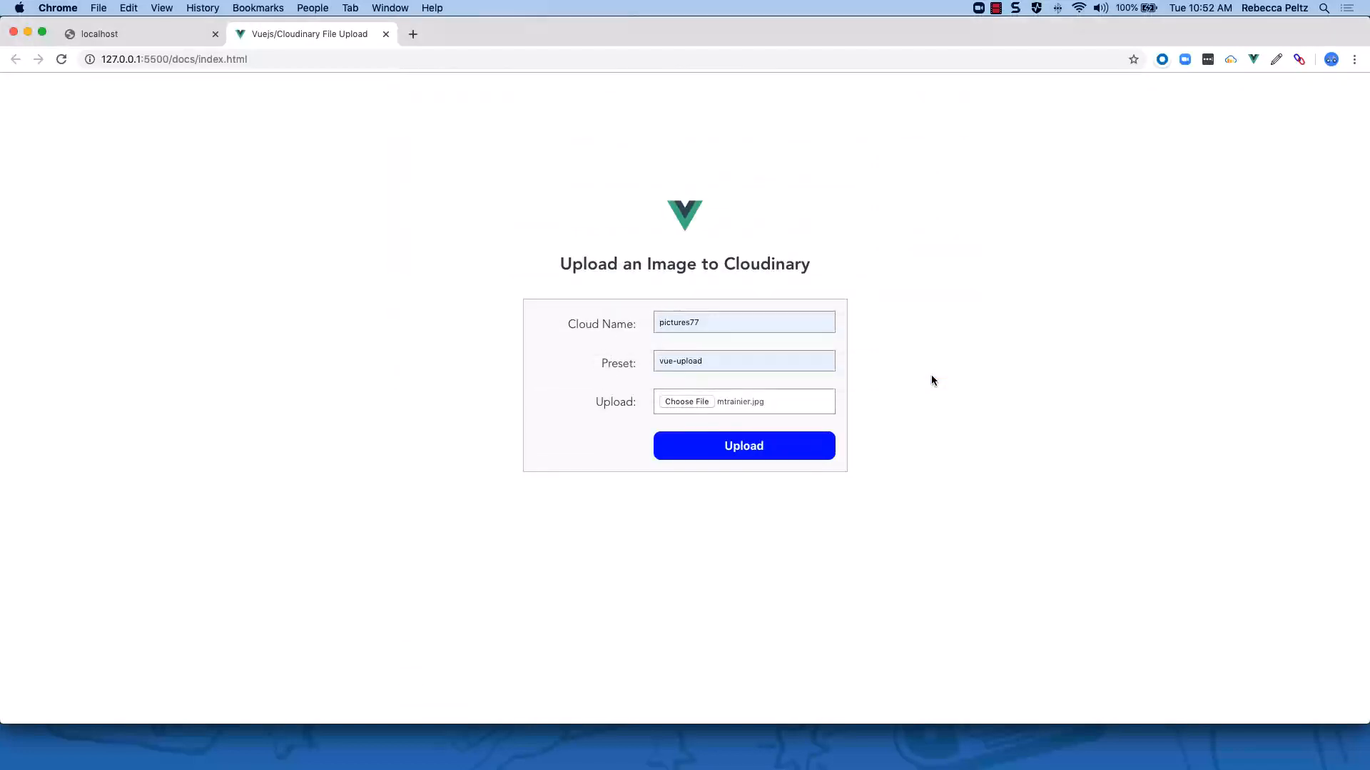
- Send the chosen Mt. Rainier image to Cloudinary with the Upload button
click(743, 446)
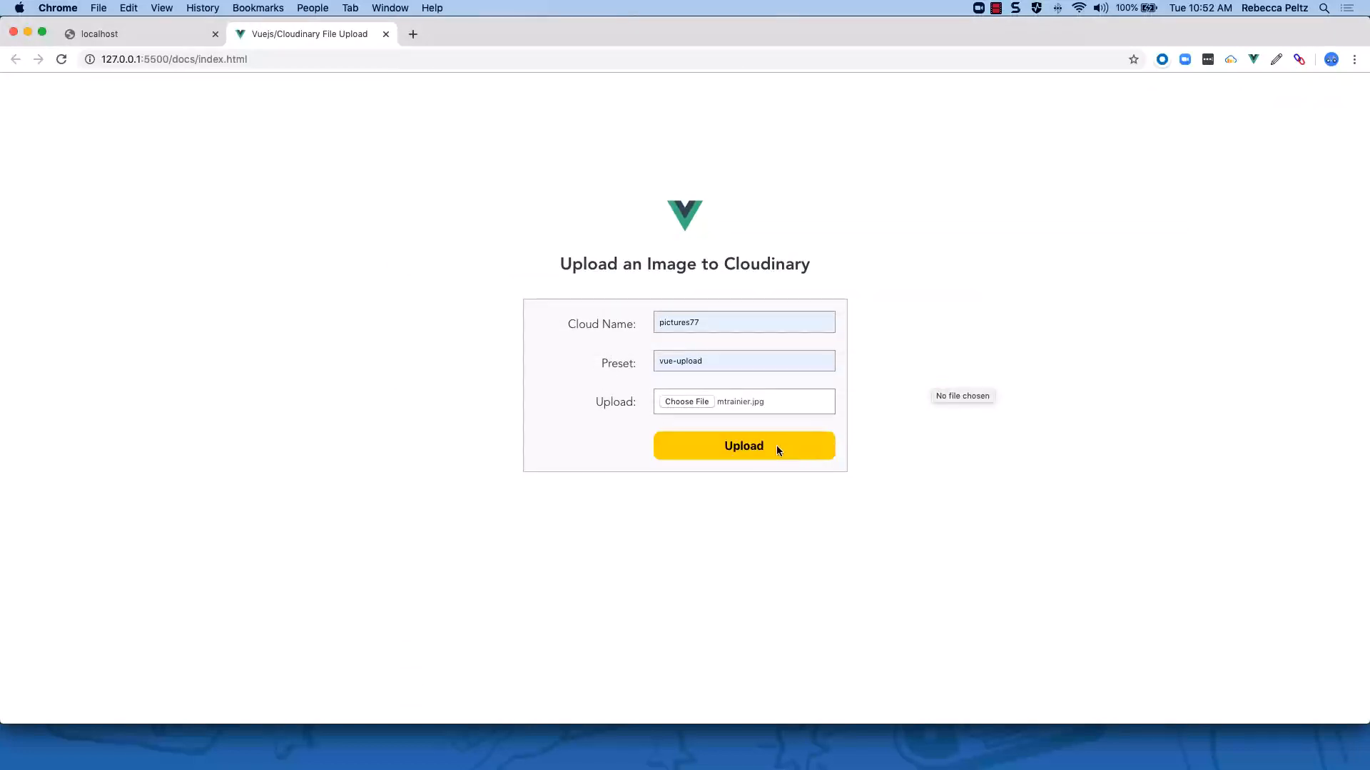
click(743, 445)
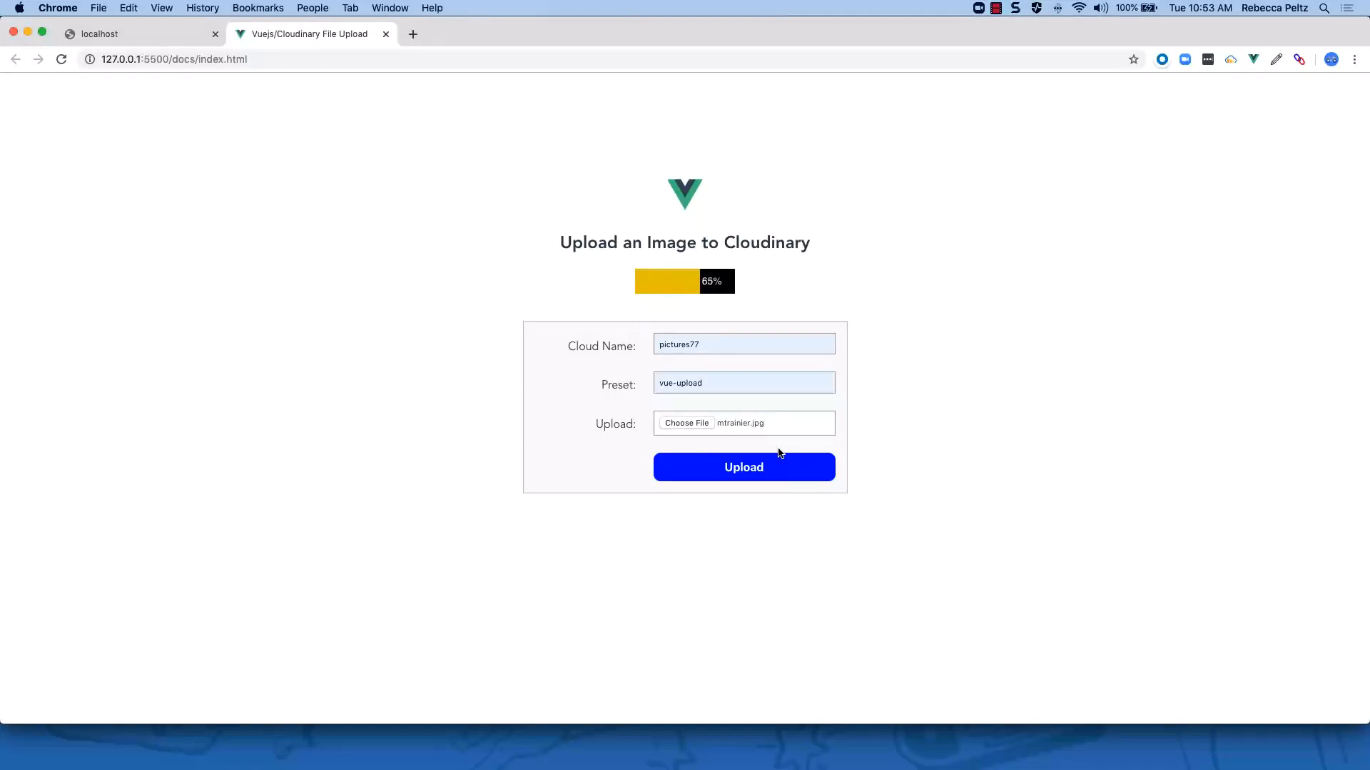
click(743, 466)
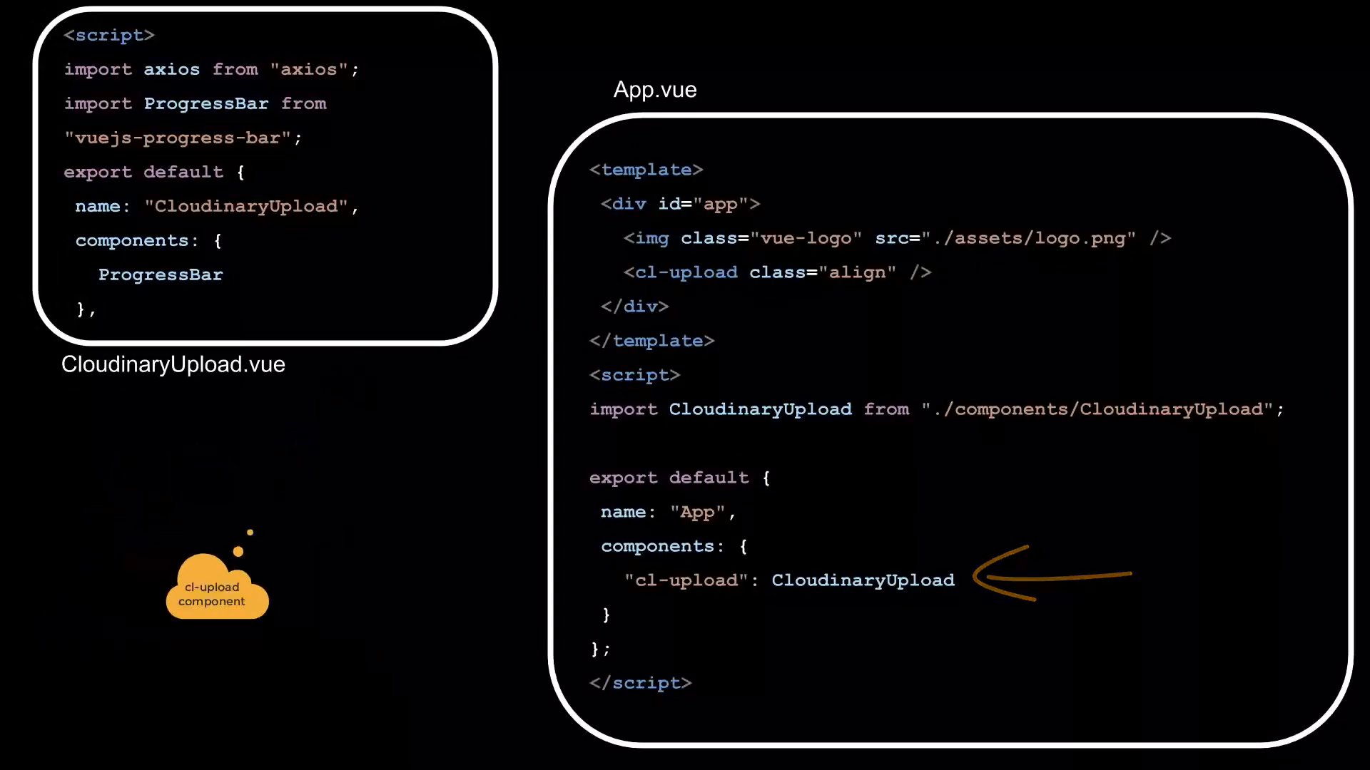
key(right)
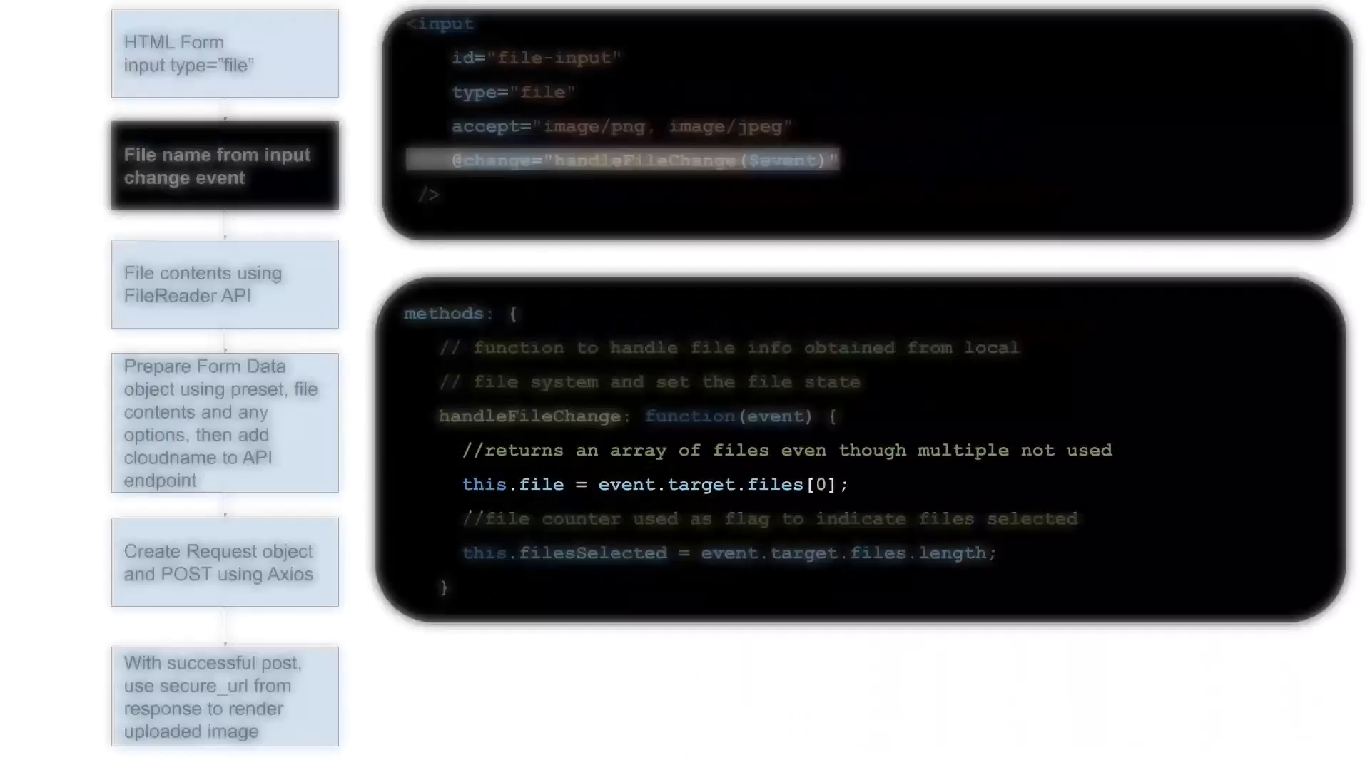
click(224, 299)
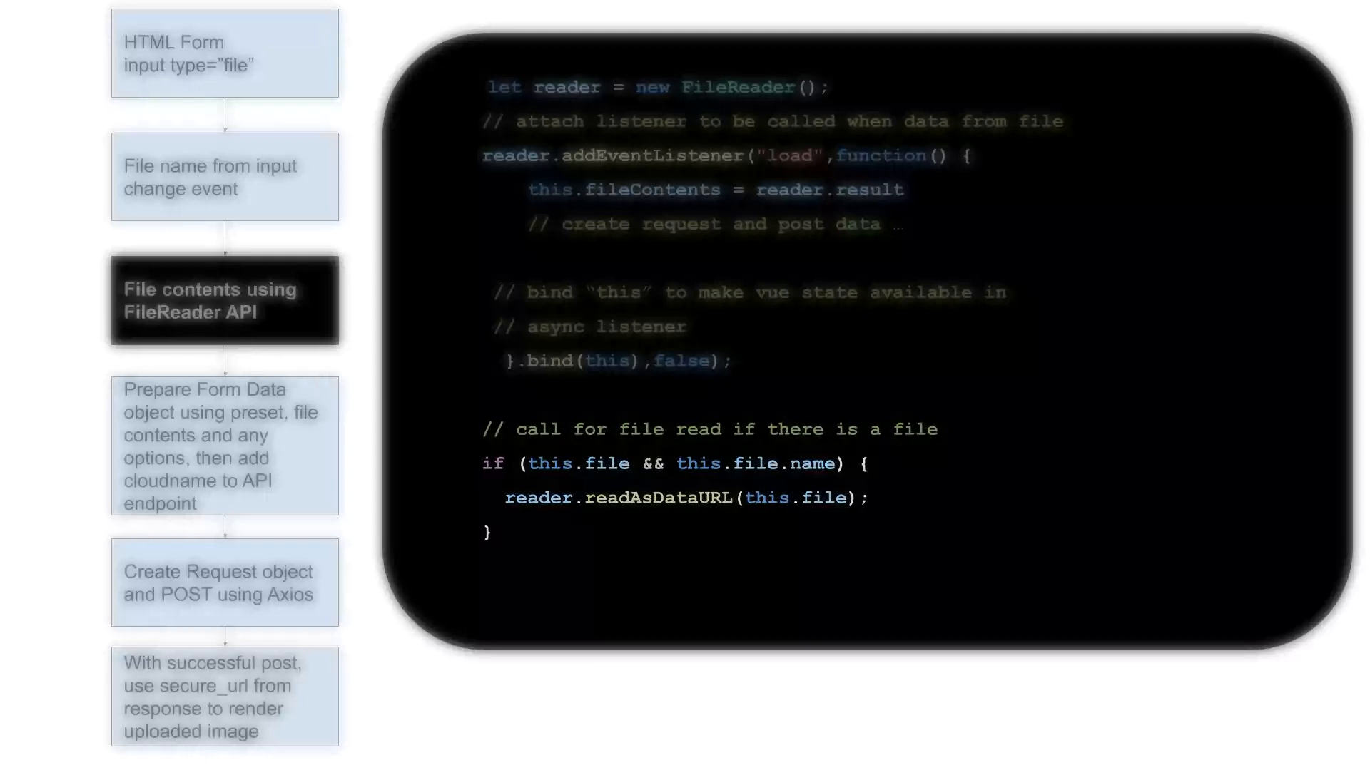
click(224, 445)
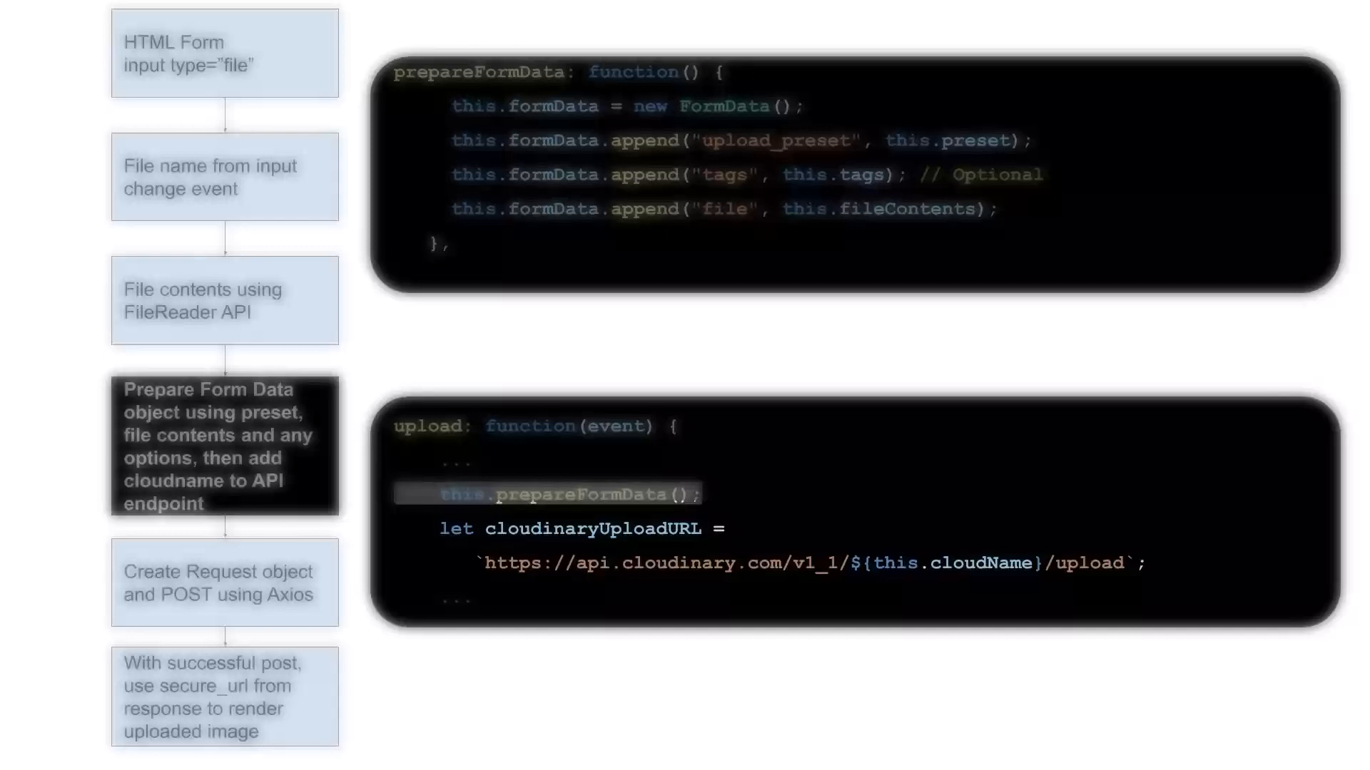
click(224, 582)
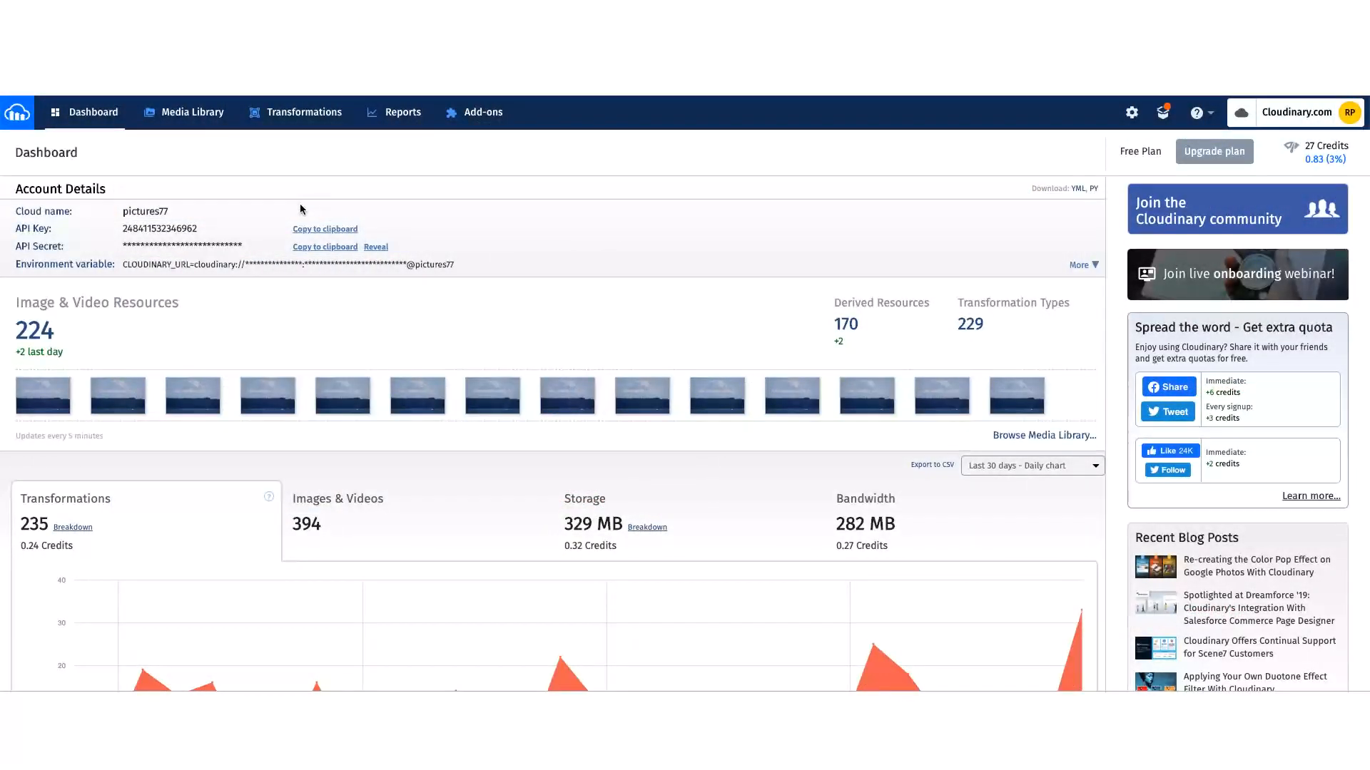
- Browse the Media Library's vue-upload folder and preview its newest uploaded image
click(192, 111)
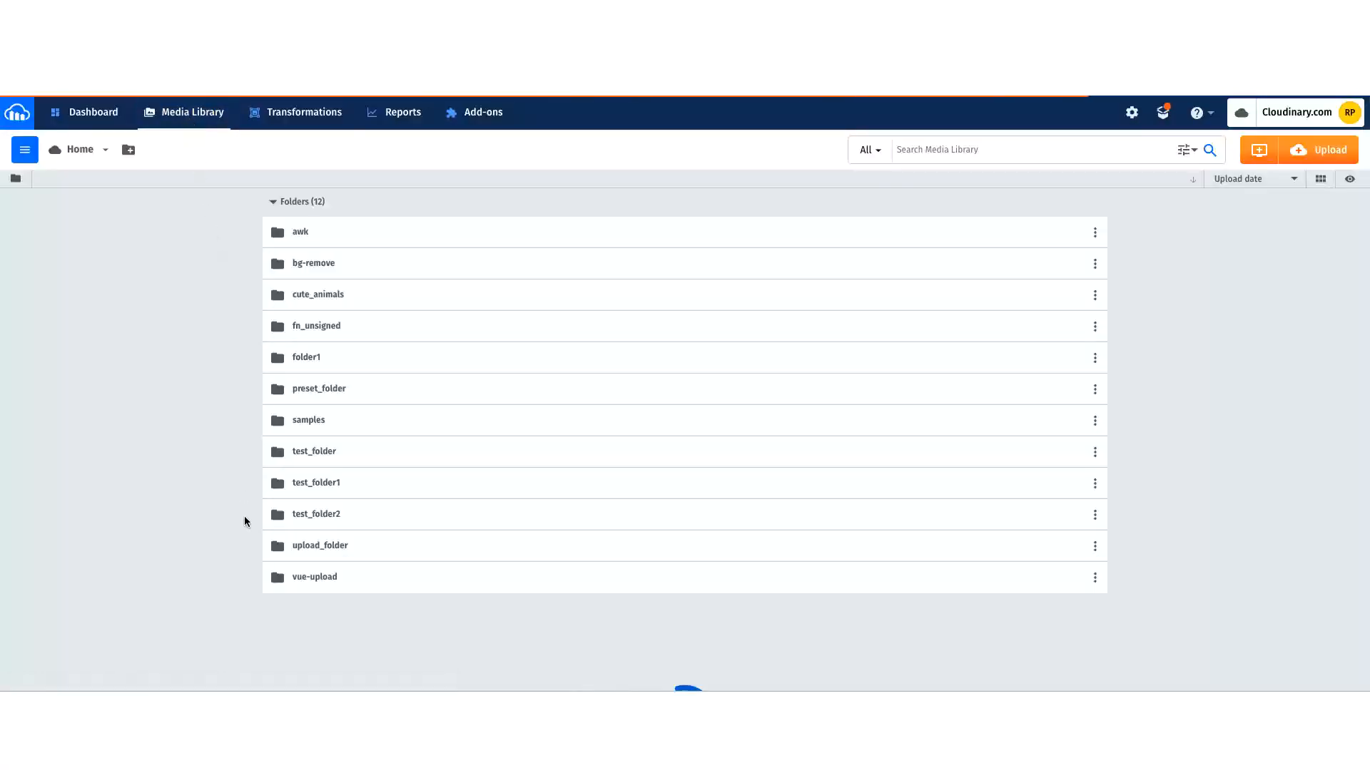
click(314, 576)
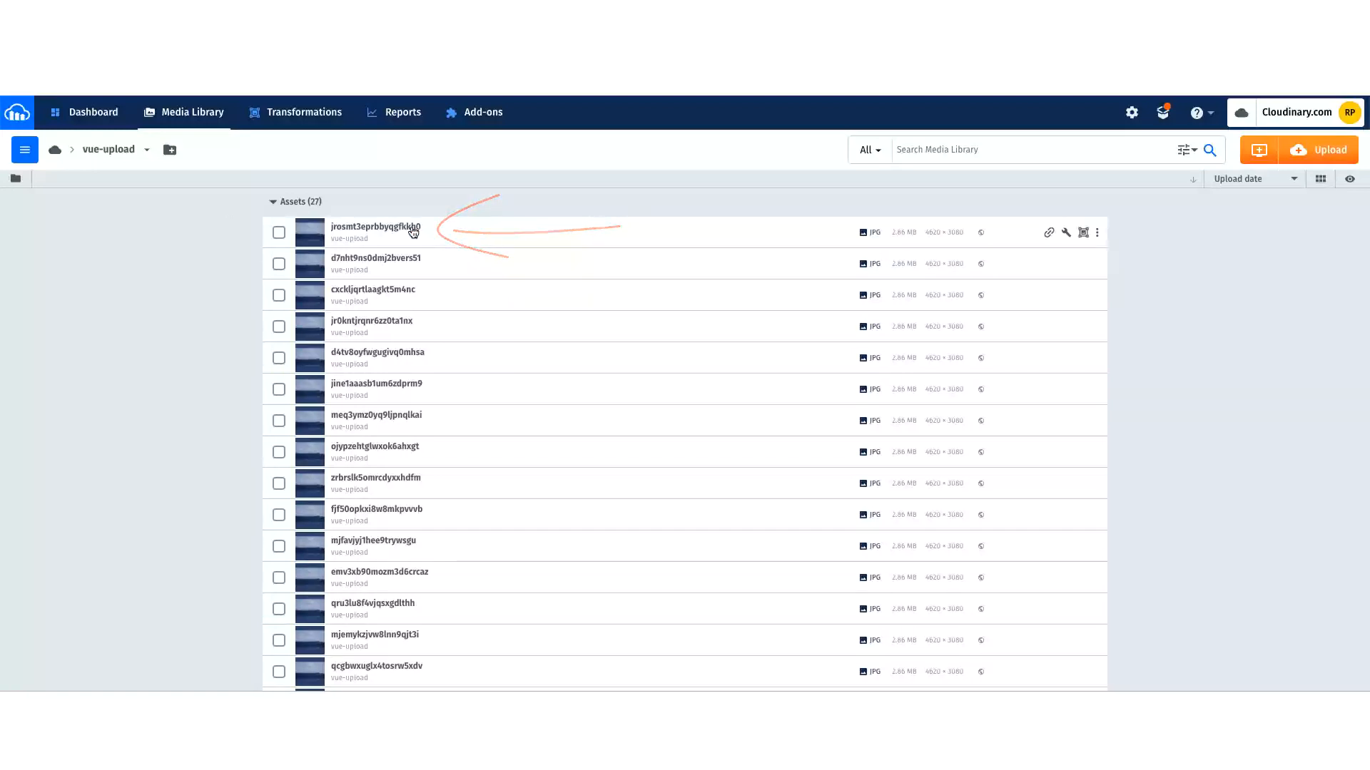
click(375, 231)
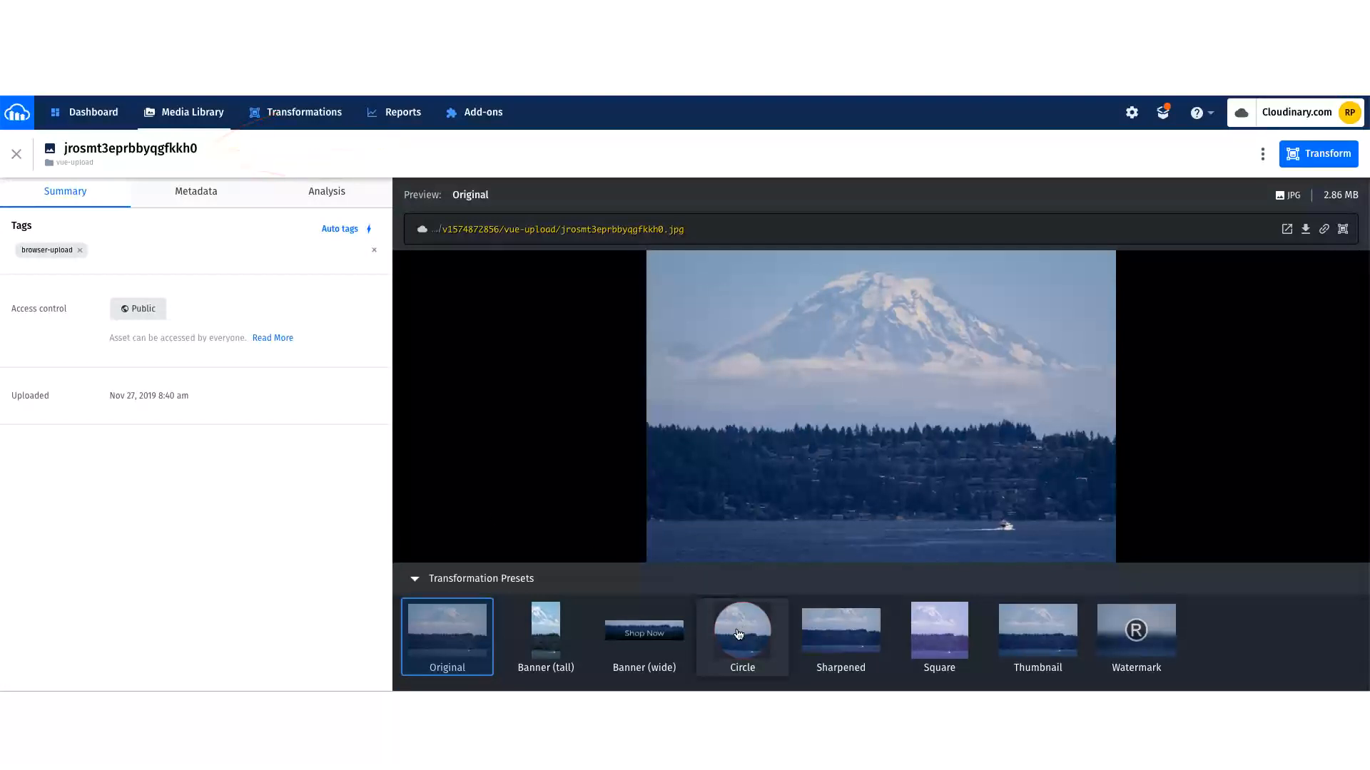
- Apply the Circle transformation preset to the Mt. Rainier image preview
click(741, 631)
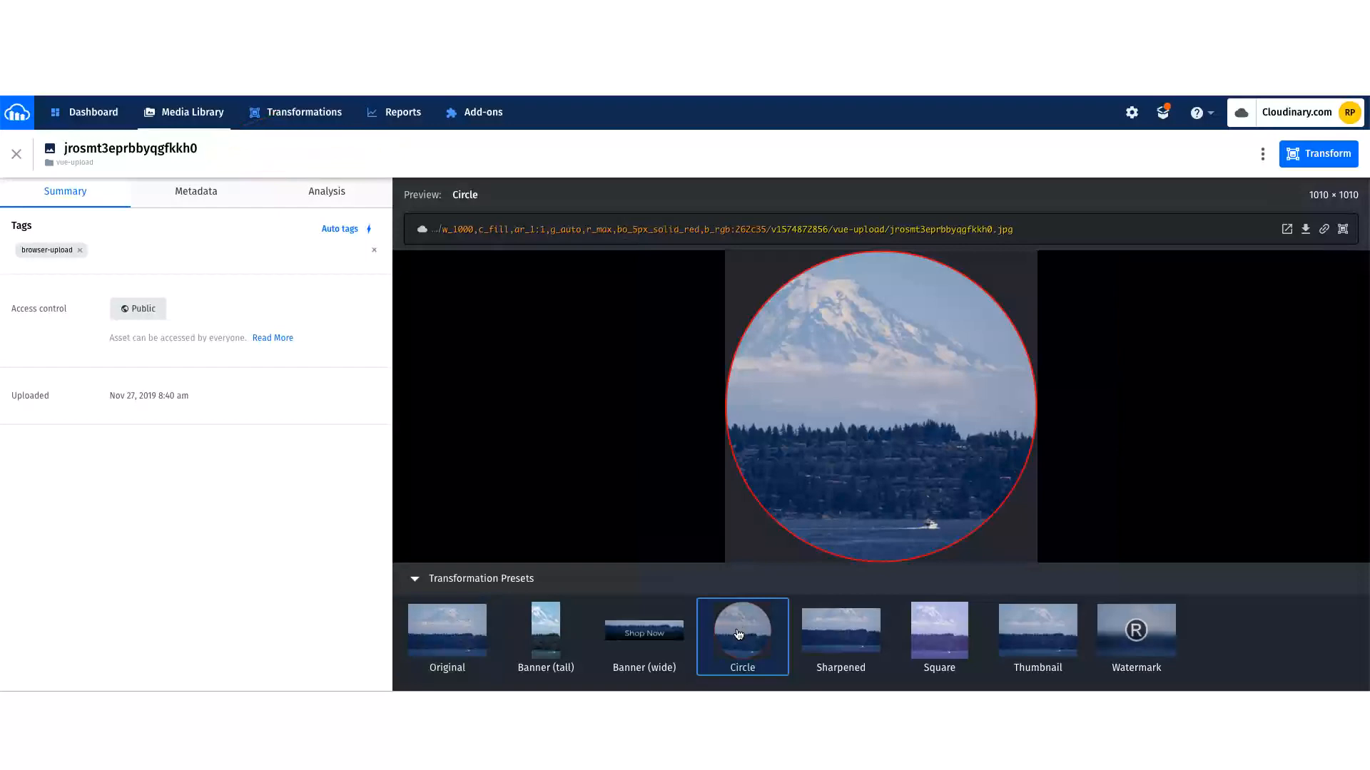